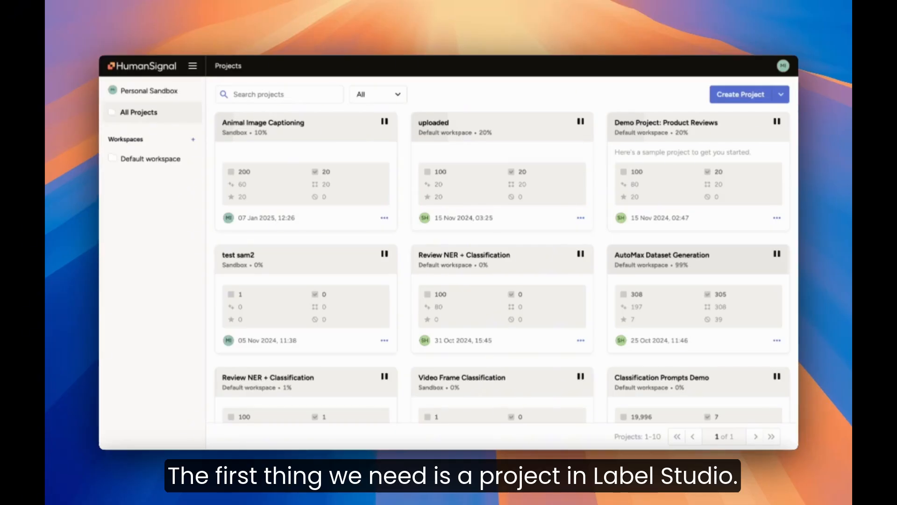
{"action": "mouse_move", "coordinate": [461, 108]}
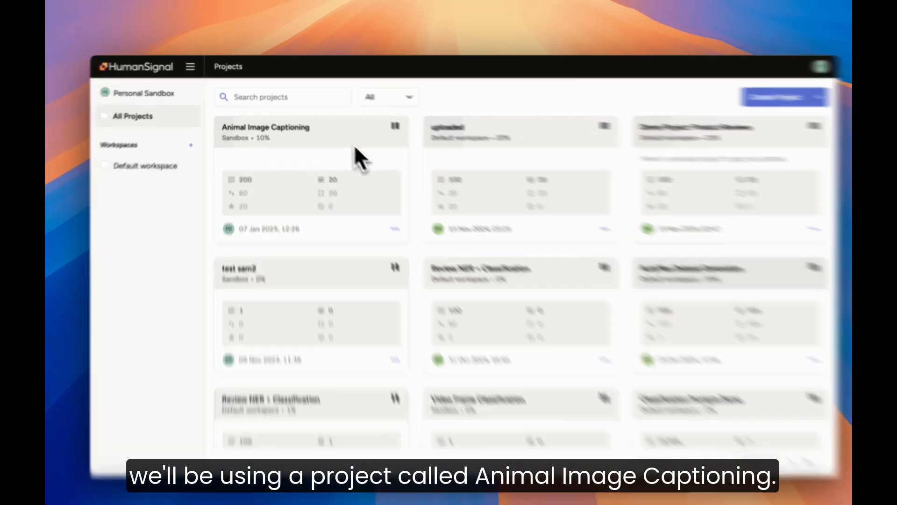
Open the Animal Image Captioning project from the projects list
{"action": "left_click", "coordinate": [265, 127]}
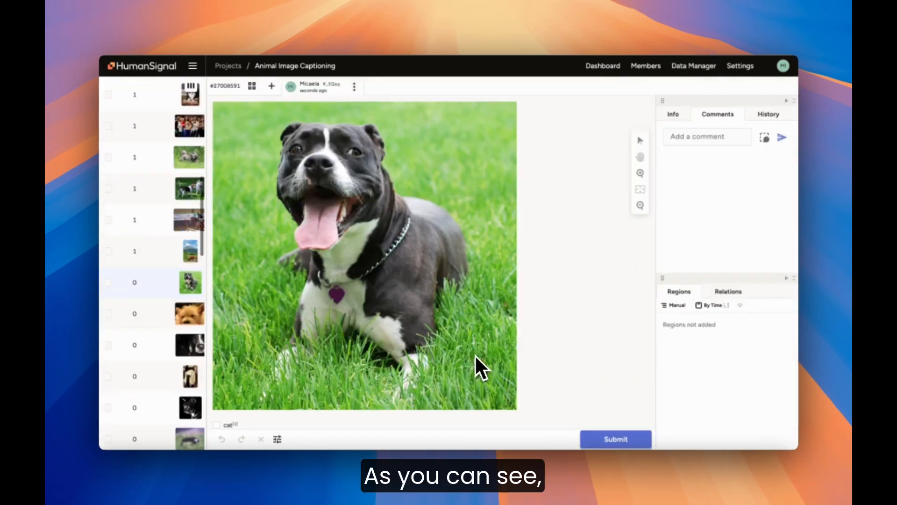
{"action": "mouse_move", "coordinate": [544, 269]}
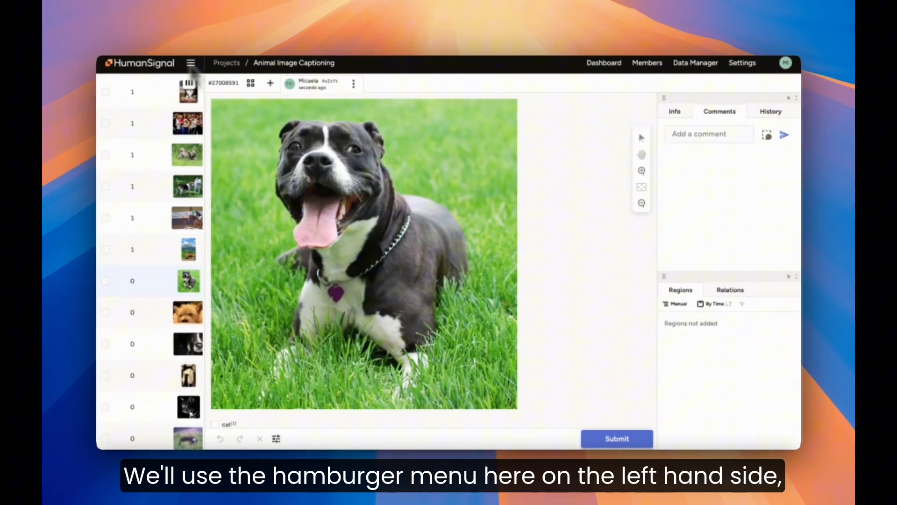
Go to the Prompts page and confirm an OpenAI API key is configured
{"action": "left_click", "coordinate": [190, 62]}
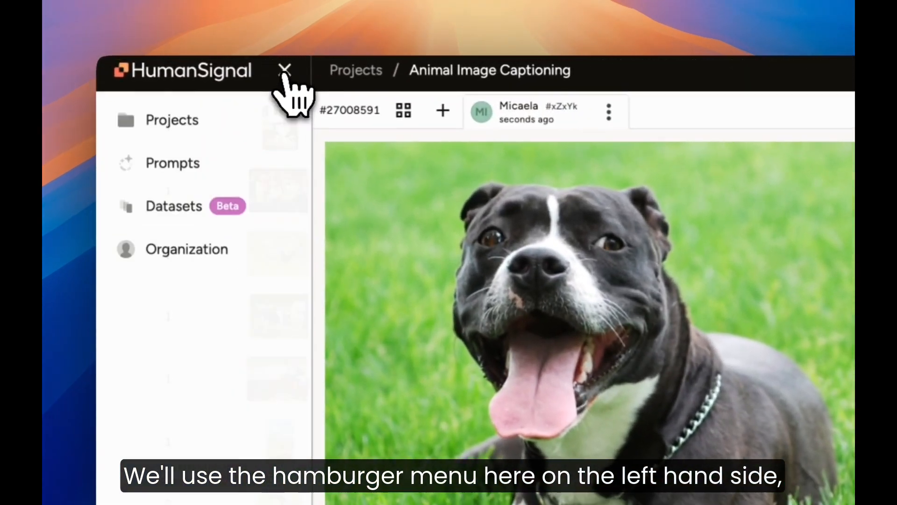
{"action": "left_click", "coordinate": [173, 163]}
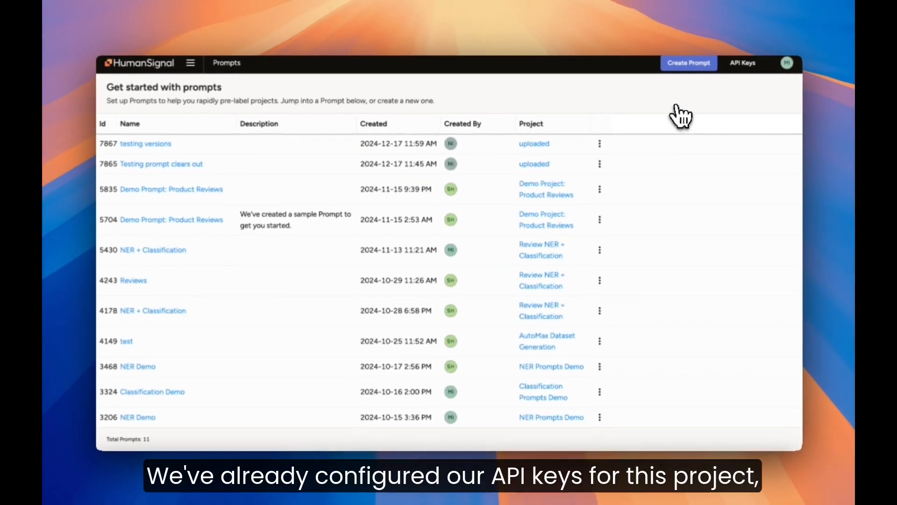
{"action": "mouse_move", "coordinate": [724, 106]}
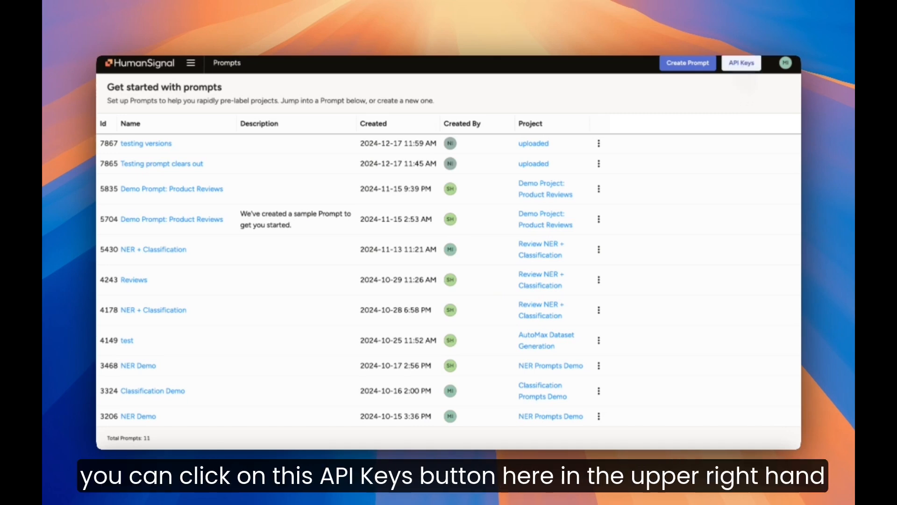
{"action": "left_click", "coordinate": [741, 63]}
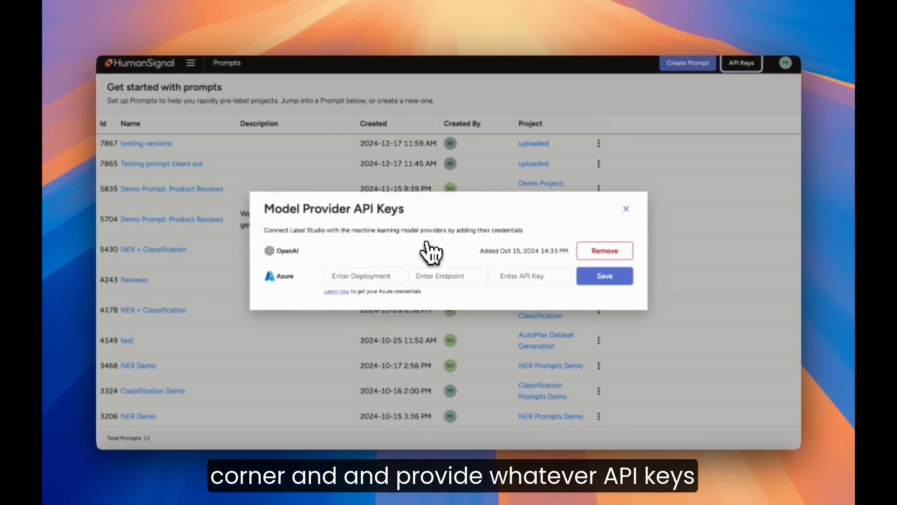
{"action": "mouse_move", "coordinate": [629, 223]}
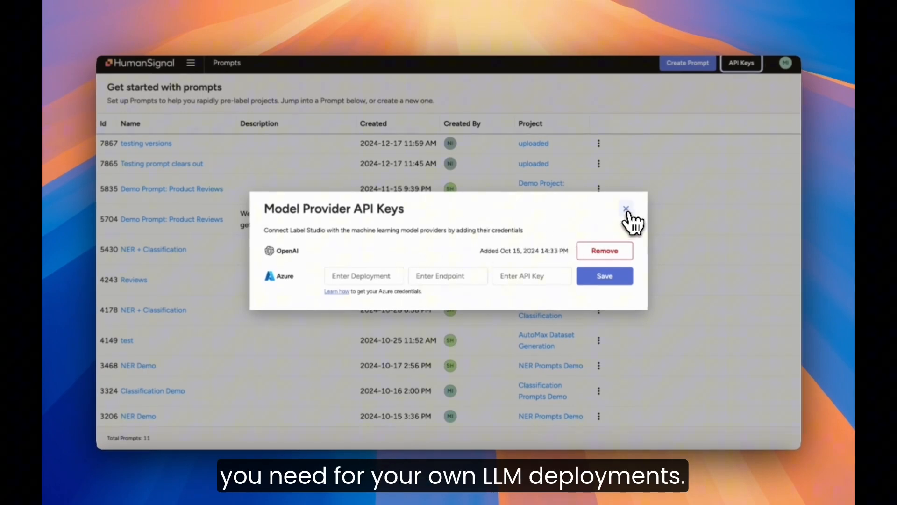
{"action": "left_click", "coordinate": [625, 208]}
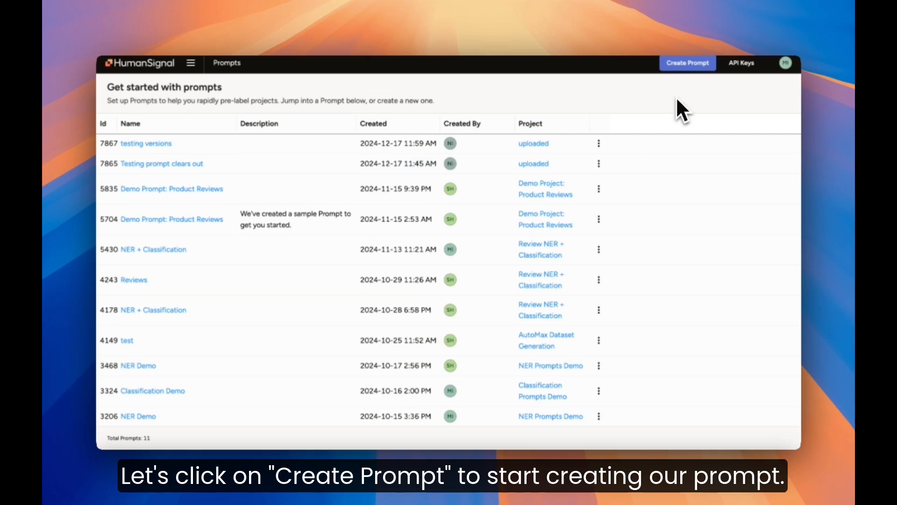
Start a new prompt named 'Animal Image Captions' targeting the Animal Image Captioning project
{"action": "left_click", "coordinate": [686, 63]}
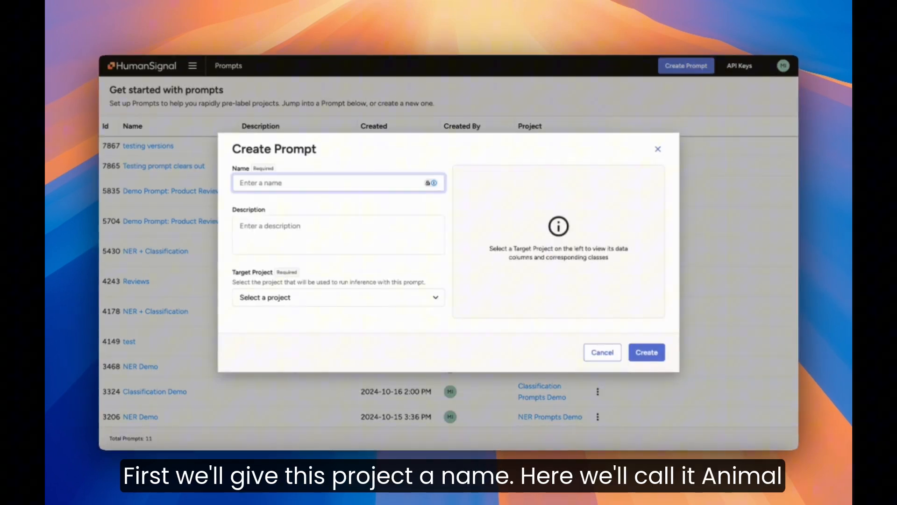
{"action": "type", "text": "Animal Image Captions"}
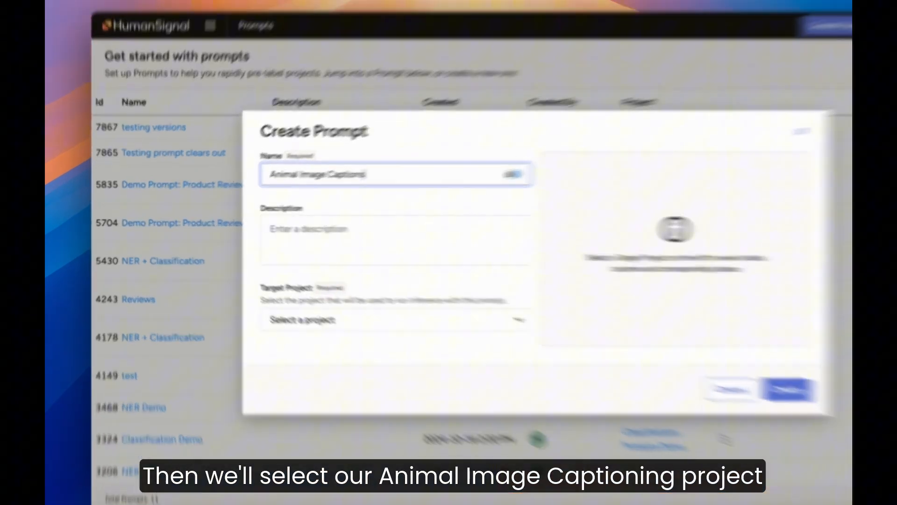
{"action": "left_click", "coordinate": [394, 320]}
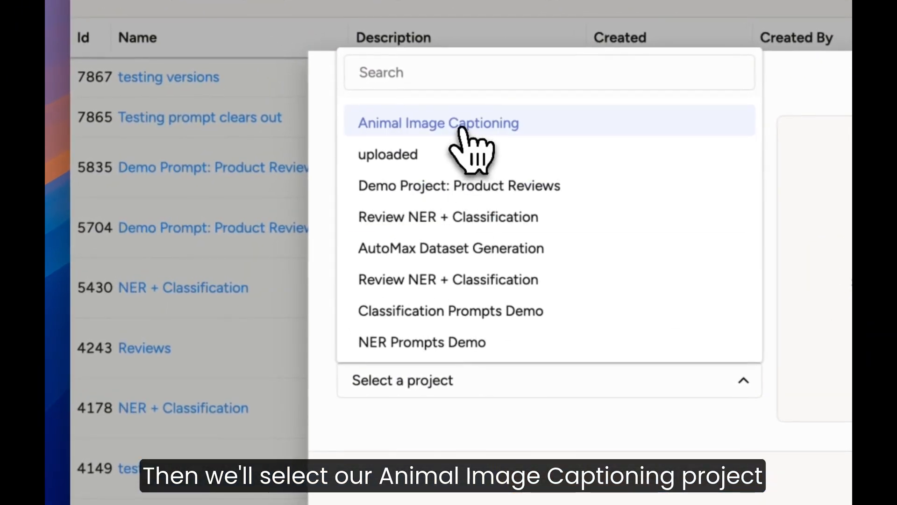
{"action": "left_click", "coordinate": [437, 123]}
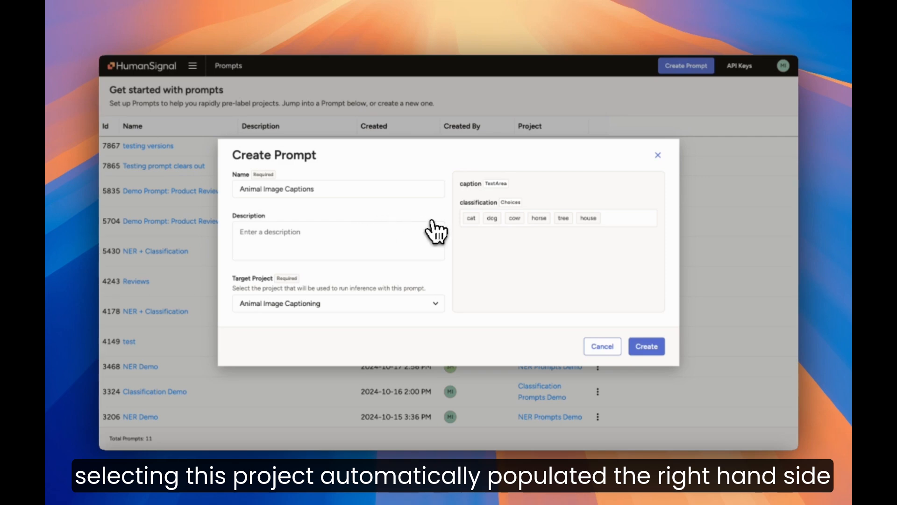
{"action": "mouse_move", "coordinate": [515, 249]}
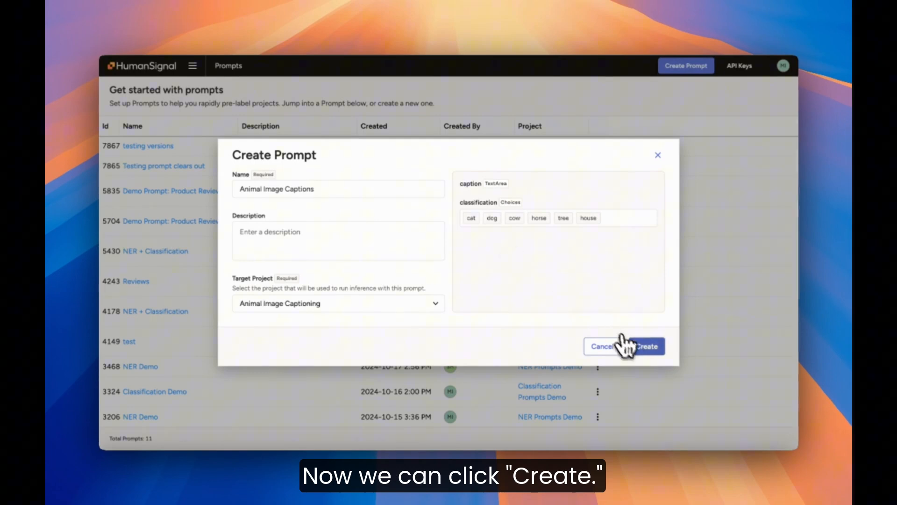
Create the prompt with text to identify objects and caption the image, using gpt-4o as base model
{"action": "left_click", "coordinate": [645, 346]}
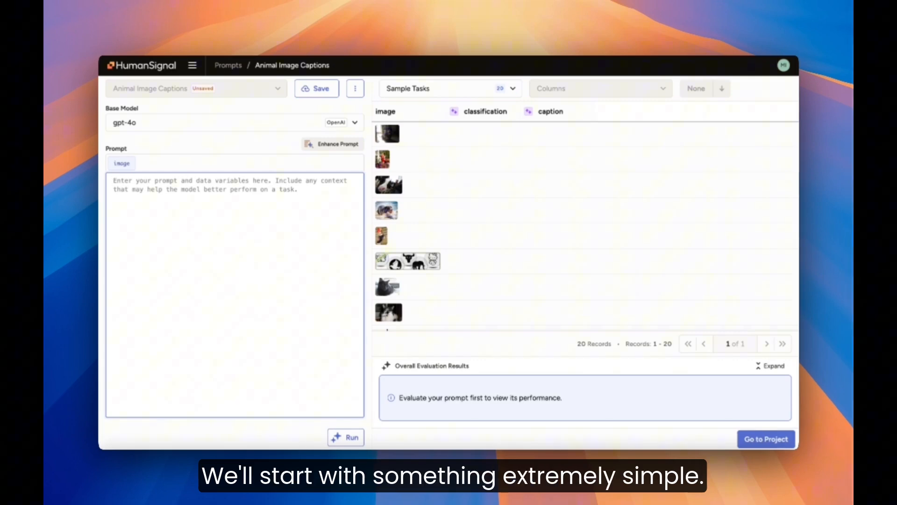
{"action": "type", "text": "Given the image, identify any objects from the provided categories and generate a descriptive caption"}
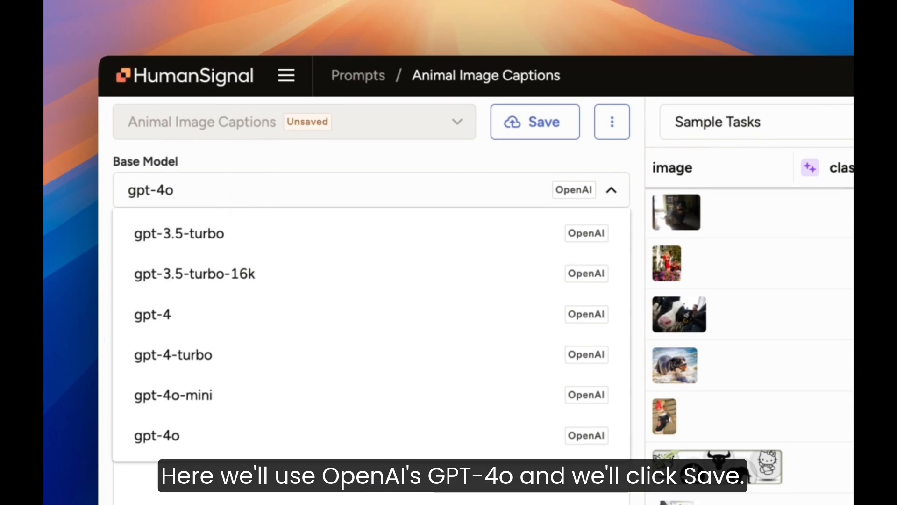
{"action": "left_click", "coordinate": [156, 435]}
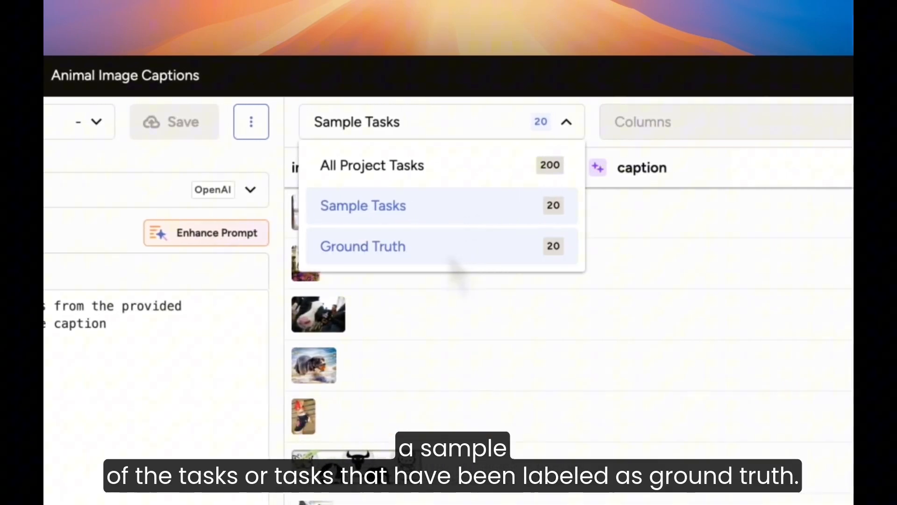
Run prompt version 1 on the 20 sample tasks to produce classifications and captions
{"action": "left_click", "coordinate": [363, 205]}
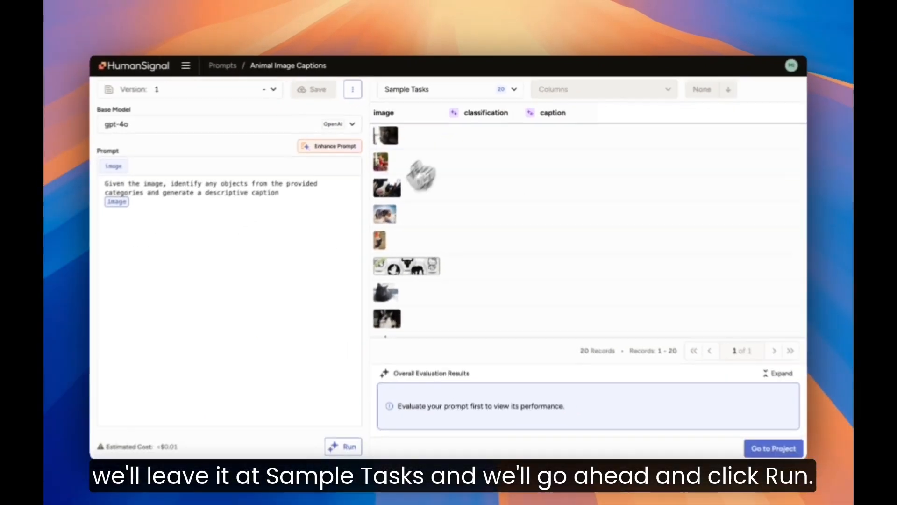
{"action": "left_click", "coordinate": [343, 446]}
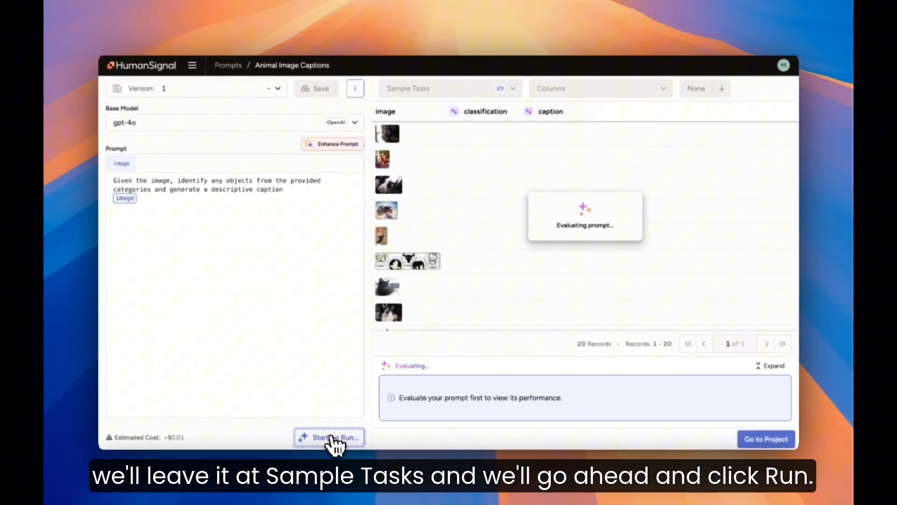
{"action": "left_click", "coordinate": [329, 437]}
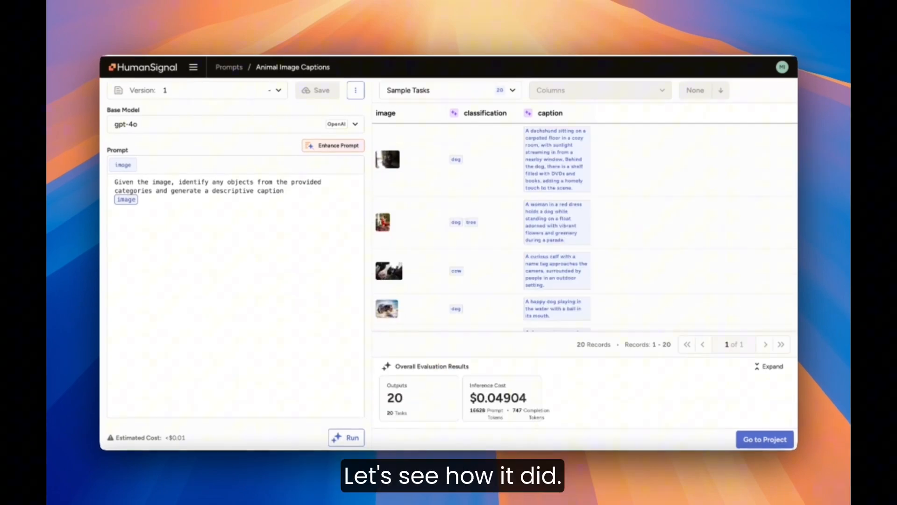
{"action": "mouse_move", "coordinate": [433, 264]}
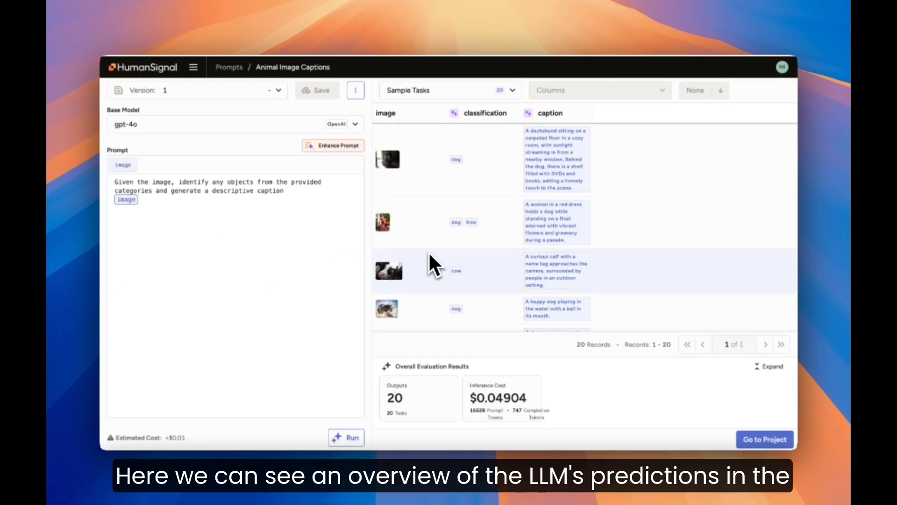
{"action": "mouse_move", "coordinate": [458, 208]}
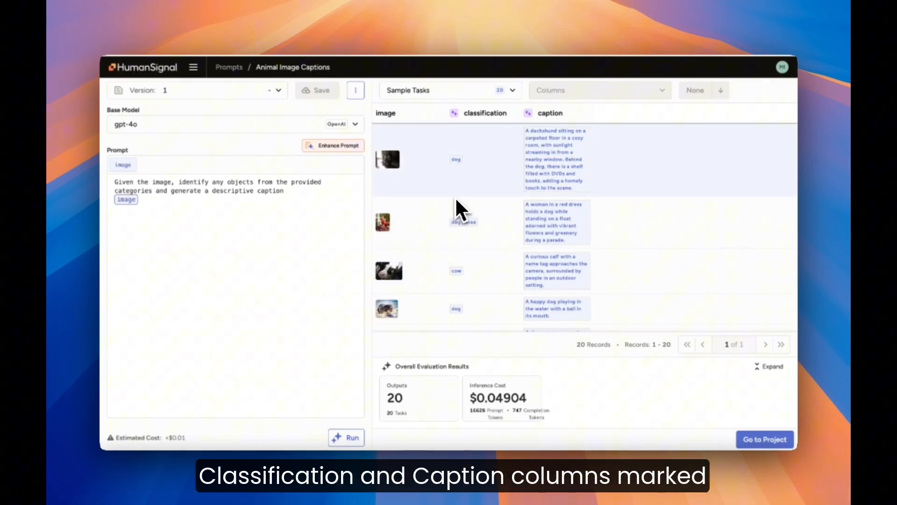
{"action": "mouse_move", "coordinate": [464, 141]}
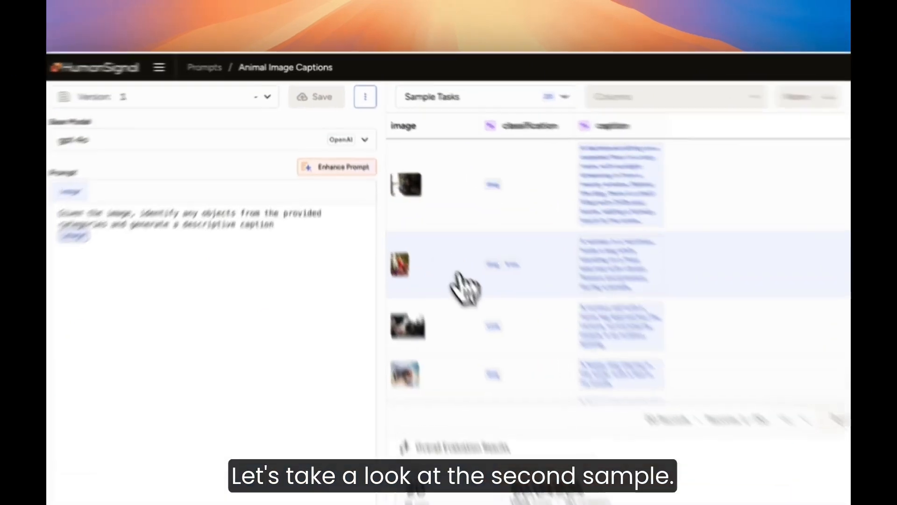
Inspect the parade image task's predicted dog and tree labels and its caption
{"action": "left_click", "coordinate": [401, 265]}
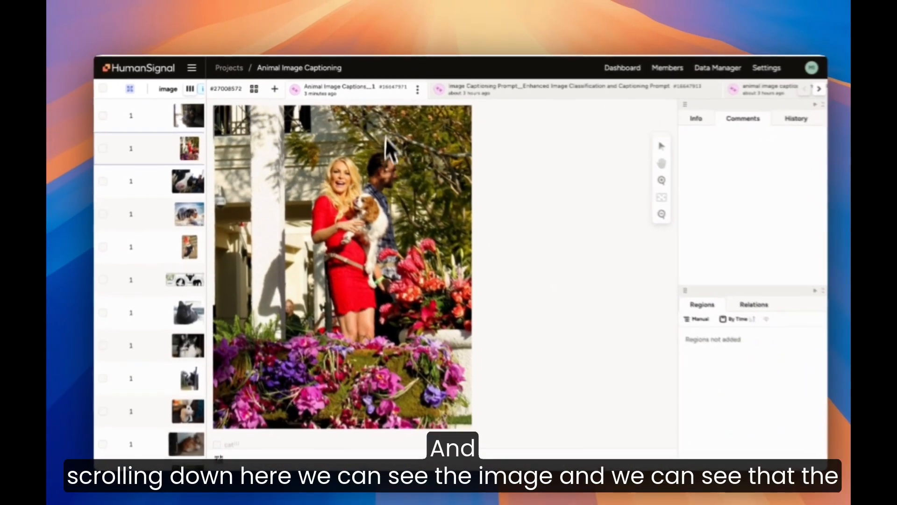
{"action": "scroll", "scroll_direction": "down", "scroll_amount": 3}
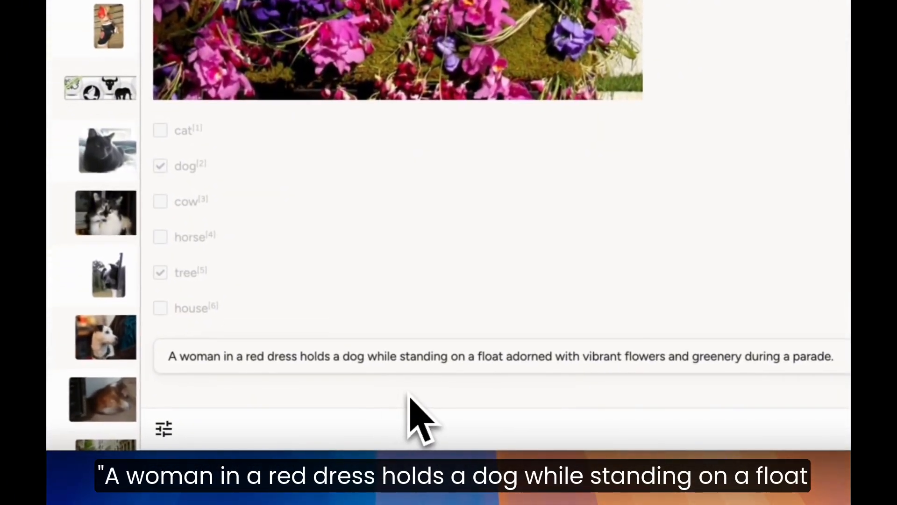
{"action": "mouse_move", "coordinate": [595, 394]}
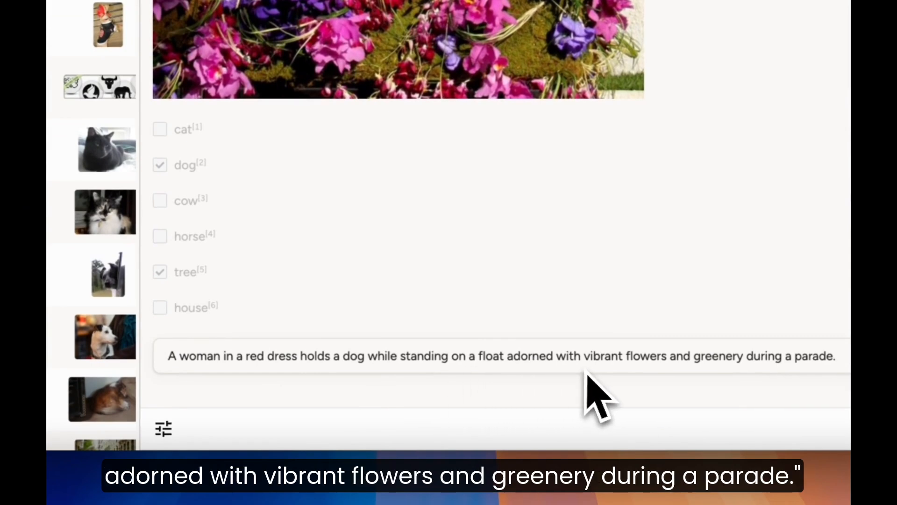
{"action": "scroll", "scroll_direction": "up", "scroll_amount": 3}
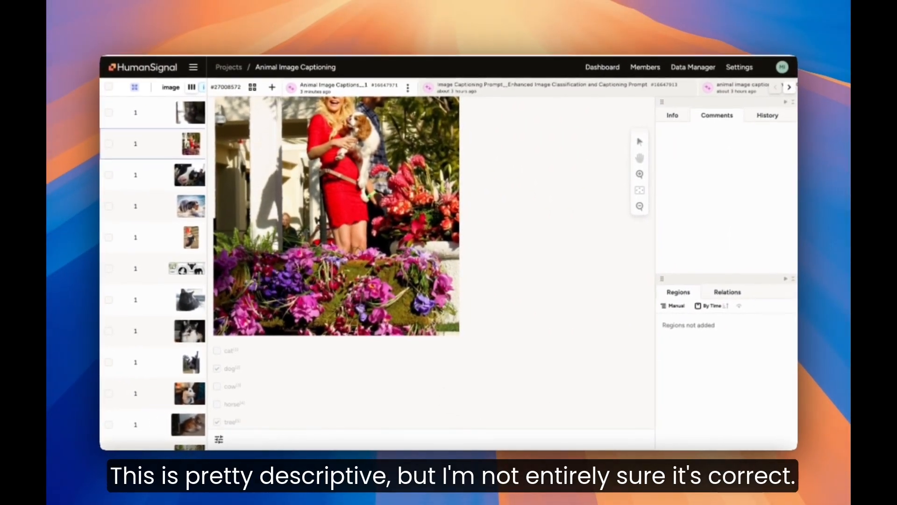
{"action": "mouse_move", "coordinate": [411, 418]}
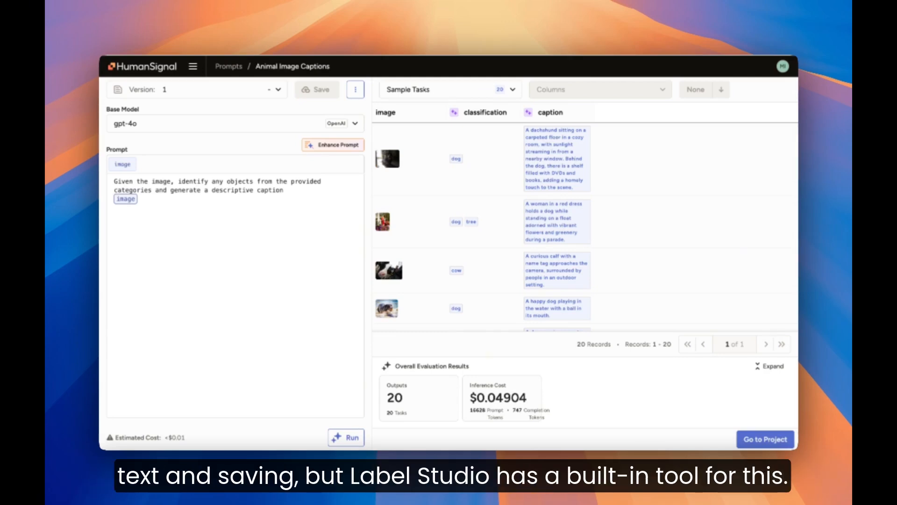
{"action": "mouse_move", "coordinate": [339, 207]}
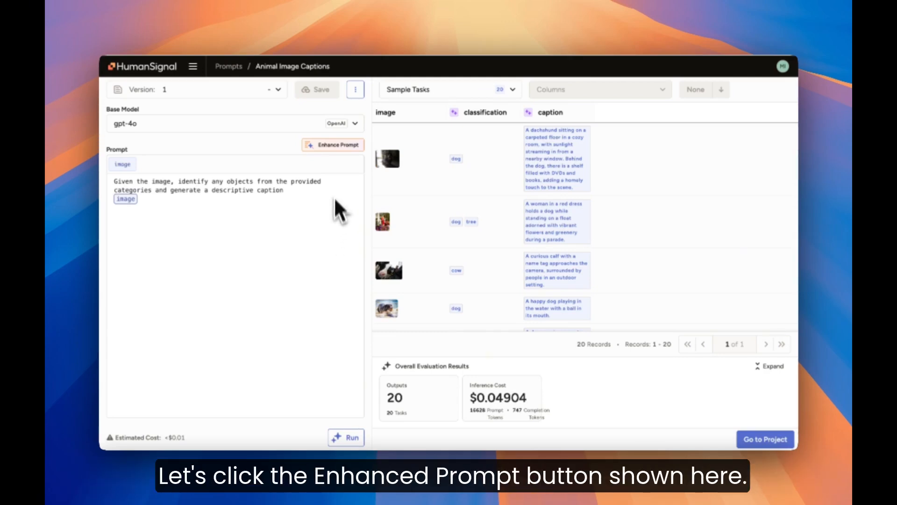
Enhance the prompt with gpt-4o as teacher and review the explained changes
{"action": "left_click", "coordinate": [332, 144]}
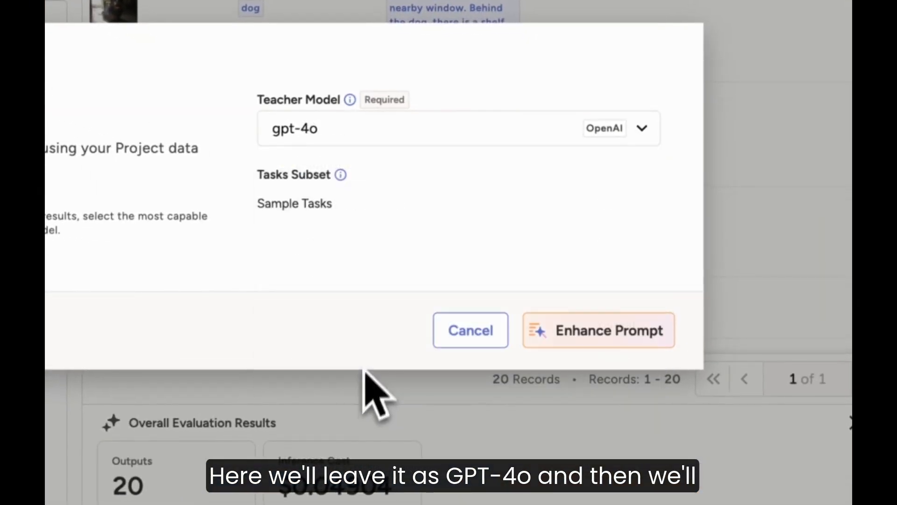
{"action": "mouse_move", "coordinate": [409, 223]}
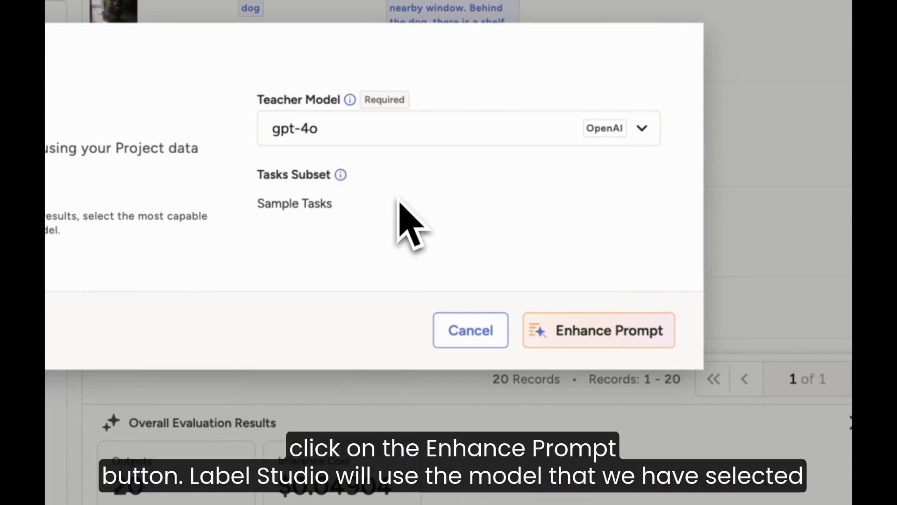
{"action": "left_click", "coordinate": [598, 330]}
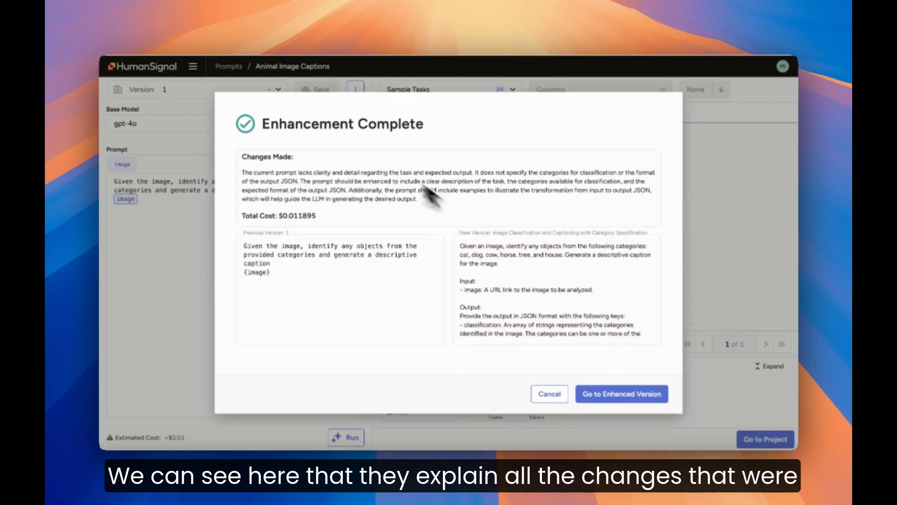
{"action": "mouse_move", "coordinate": [432, 189]}
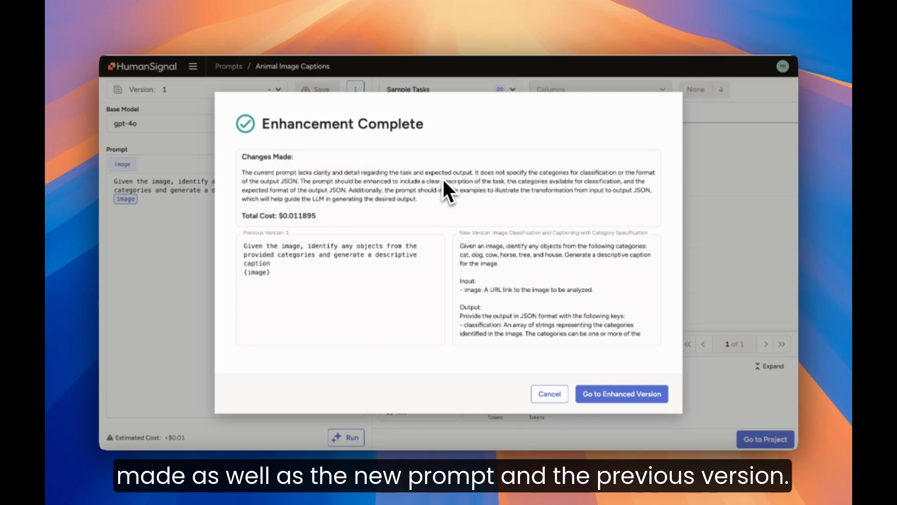
{"action": "mouse_move", "coordinate": [267, 261]}
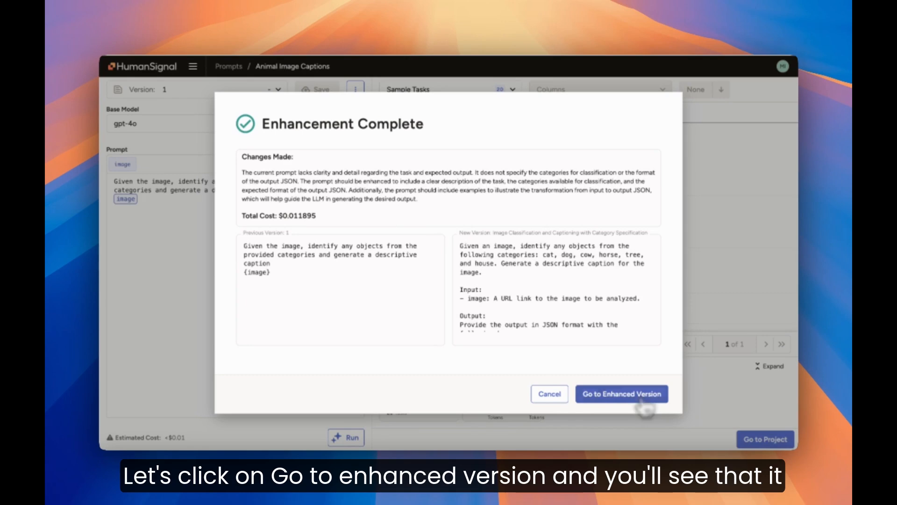
Load the enhanced version, glance at version 1, and return to the enhanced version
{"action": "left_click", "coordinate": [621, 393]}
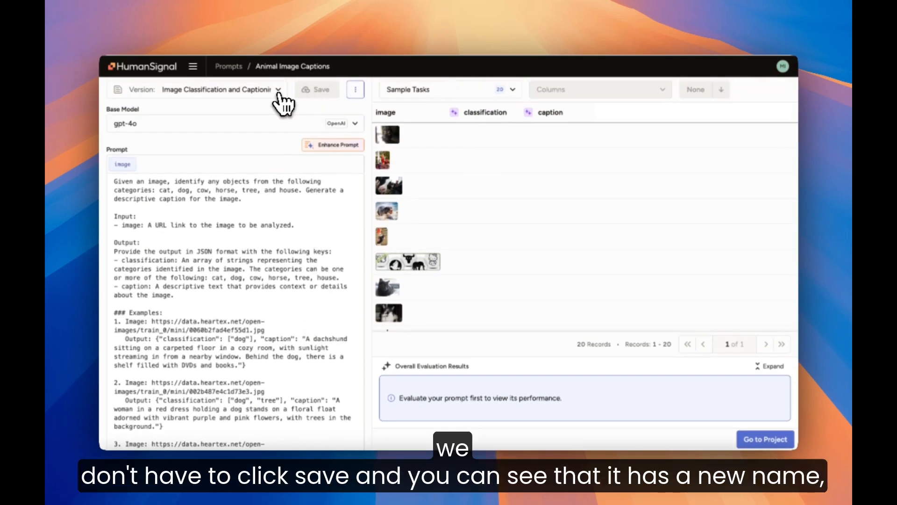
{"action": "left_click", "coordinate": [279, 90]}
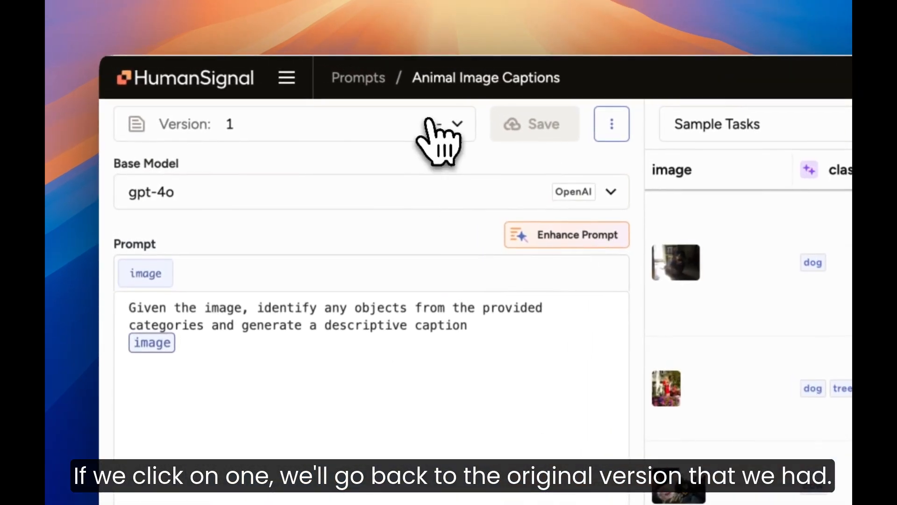
{"action": "left_click", "coordinate": [455, 124]}
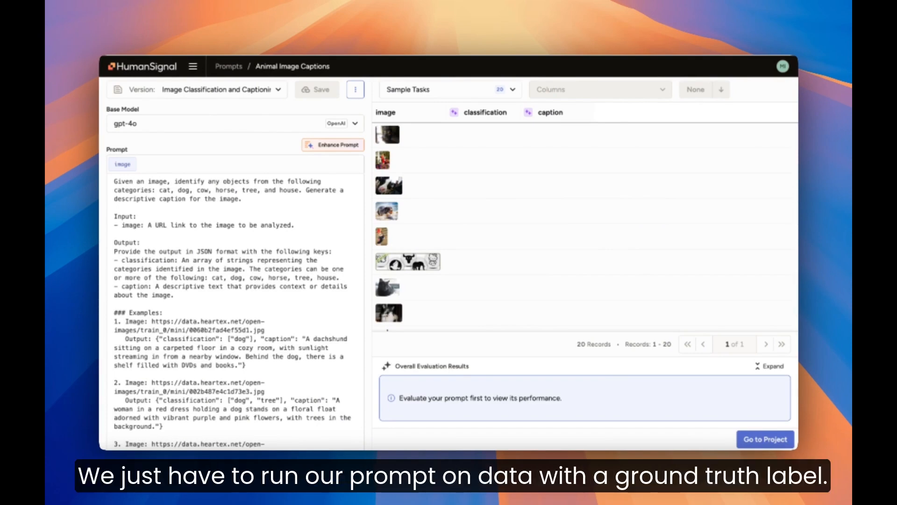
{"action": "mouse_move", "coordinate": [294, 151]}
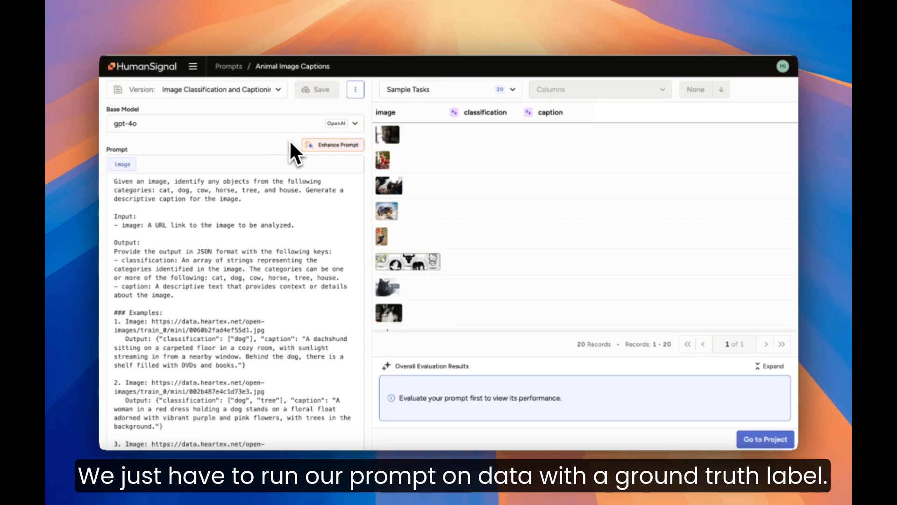
{"action": "mouse_move", "coordinate": [414, 94]}
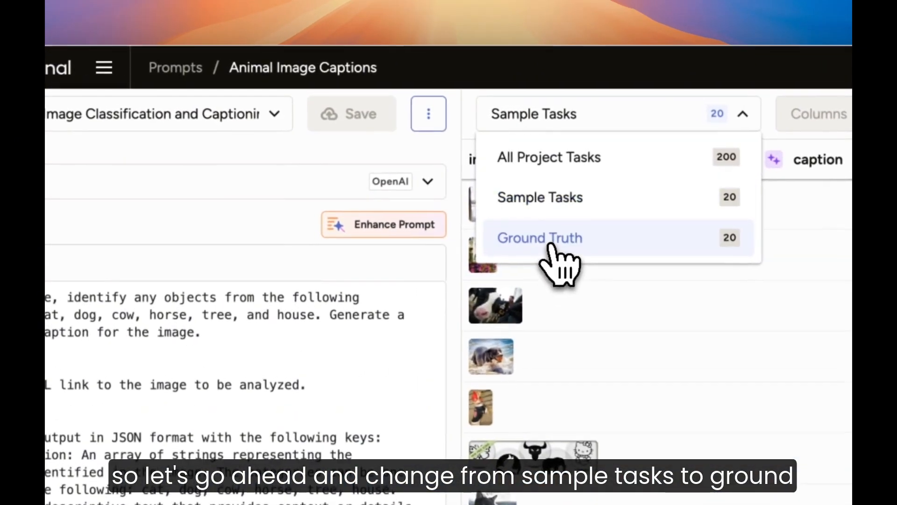
Run the enhanced prompt on Ground Truth tasks and scroll through the per-task scores
{"action": "left_click", "coordinate": [538, 237]}
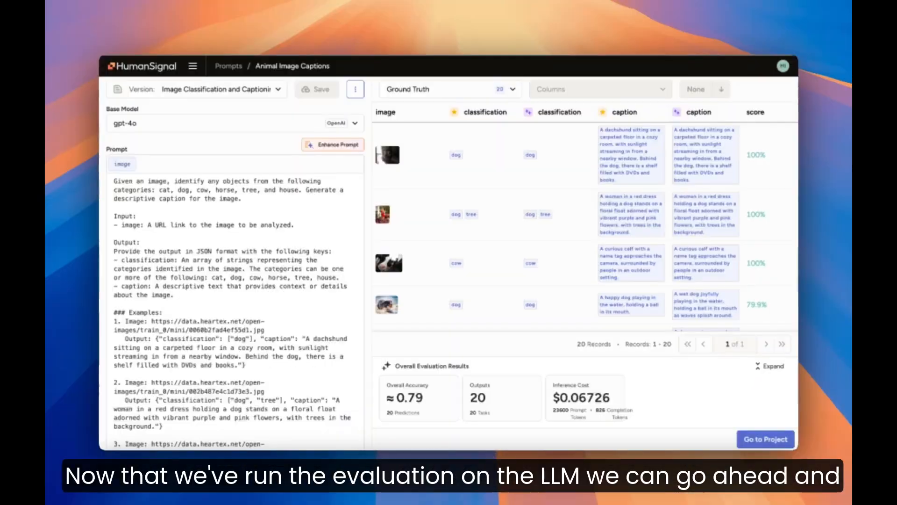
{"action": "mouse_move", "coordinate": [437, 178]}
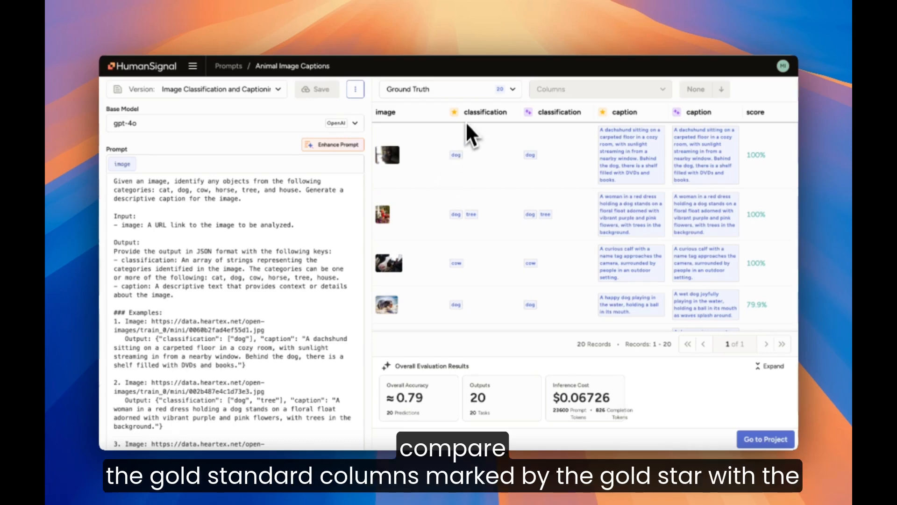
{"action": "mouse_move", "coordinate": [461, 127]}
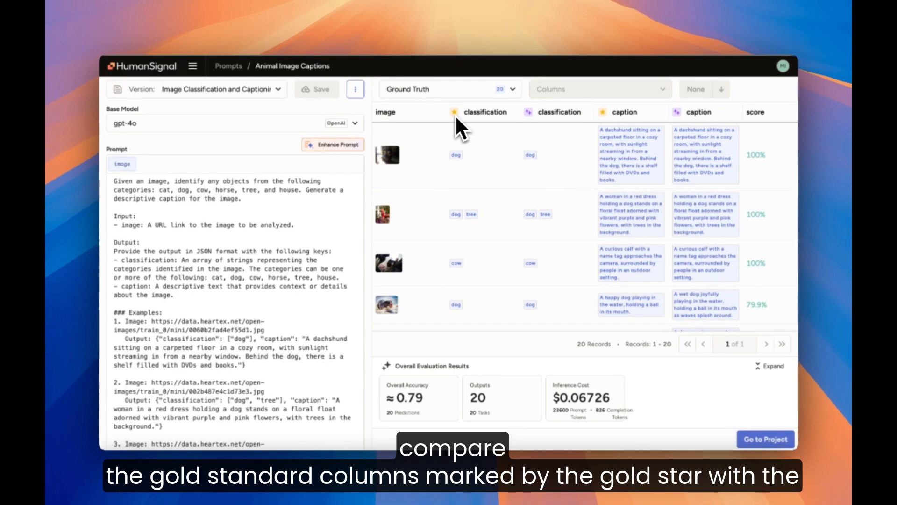
{"action": "mouse_move", "coordinate": [693, 123]}
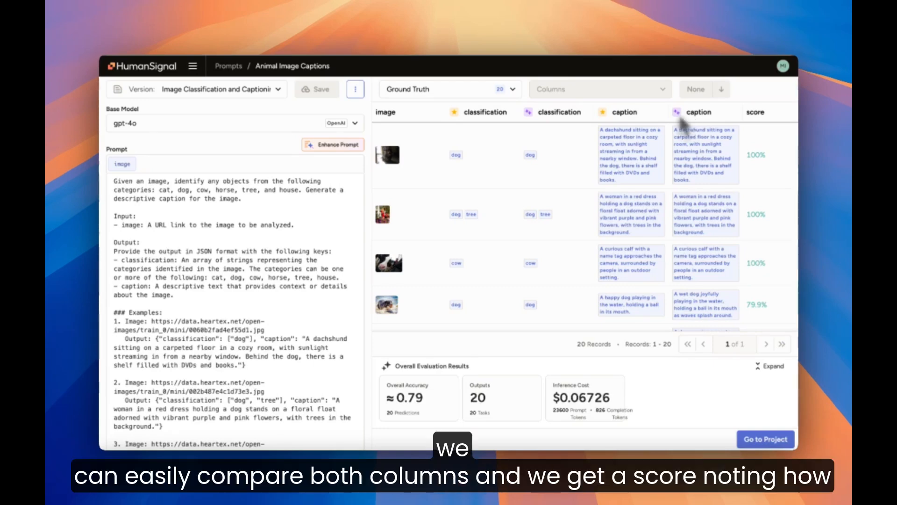
{"action": "mouse_move", "coordinate": [623, 178]}
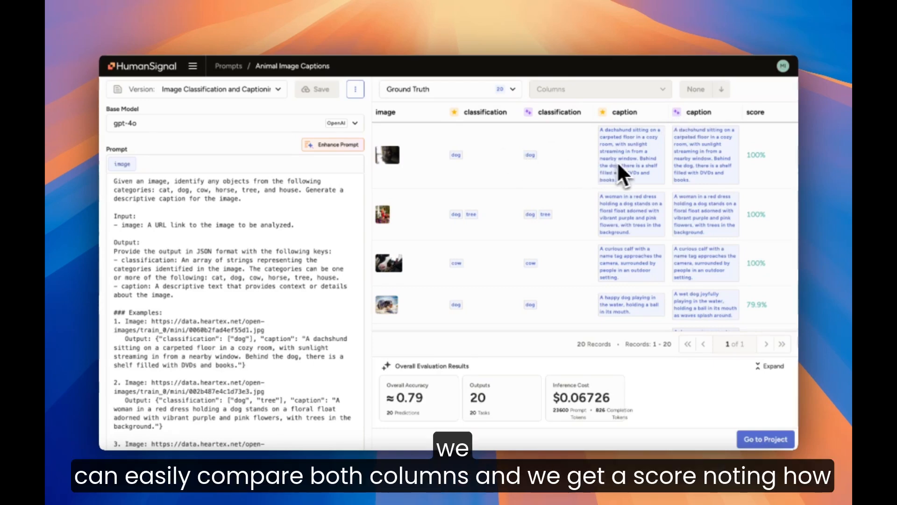
{"action": "scroll", "scroll_direction": "down", "scroll_amount": 3}
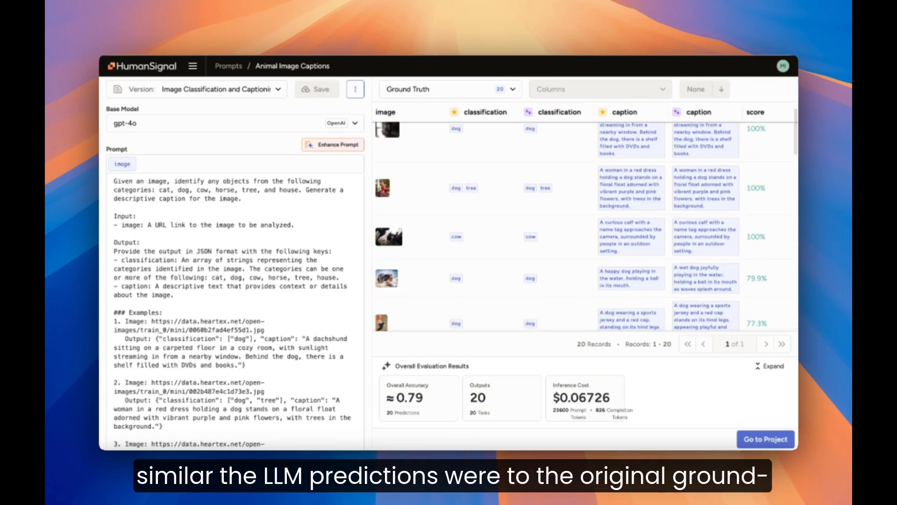
{"action": "scroll", "scroll_direction": "down", "scroll_amount": 3}
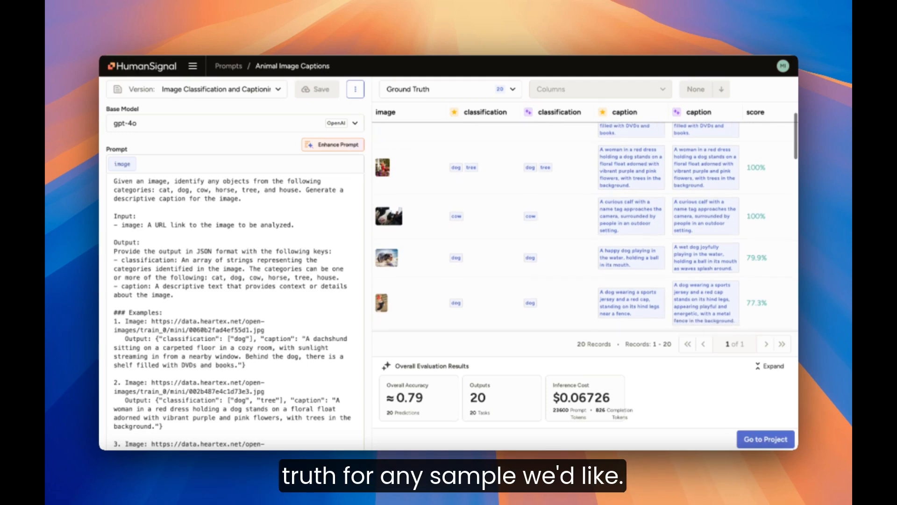
{"action": "scroll", "scroll_direction": "down", "scroll_amount": 3}
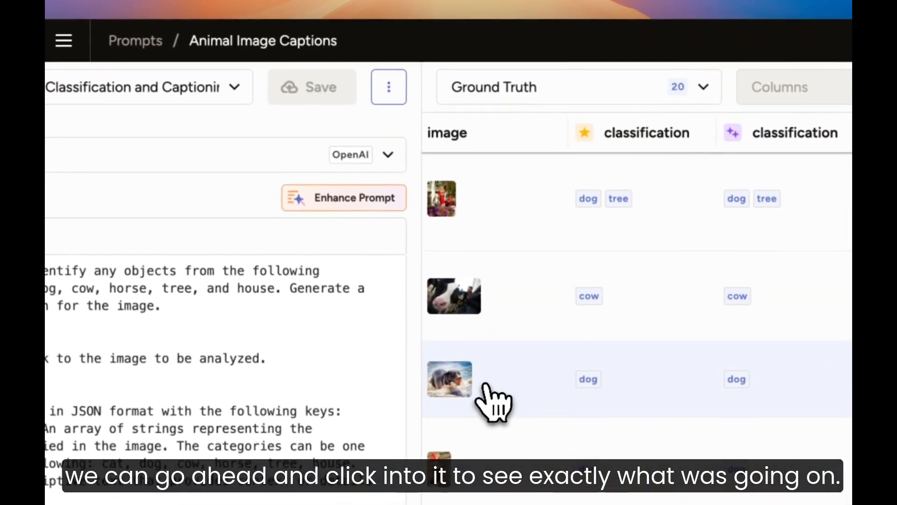
Open the wet dog task and view its predicted dog label and caption
{"action": "left_click", "coordinate": [450, 379]}
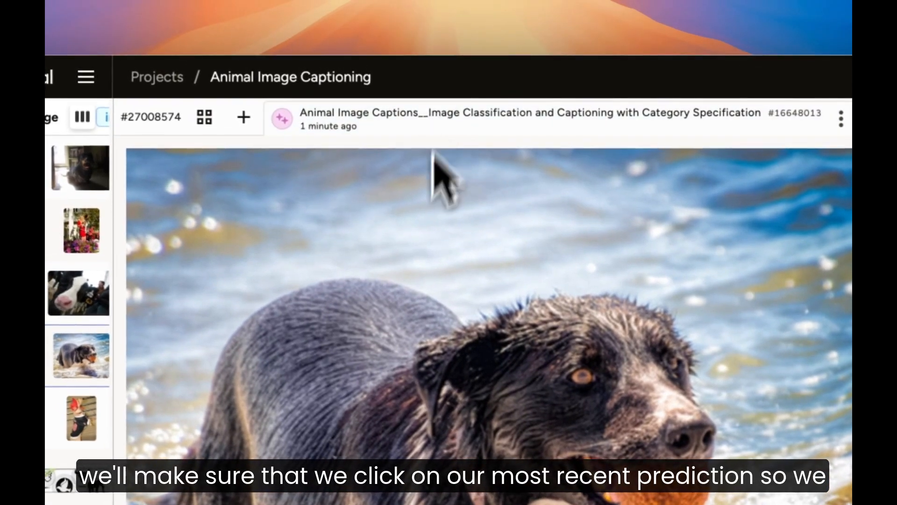
{"action": "scroll", "scroll_direction": "down", "scroll_amount": 3}
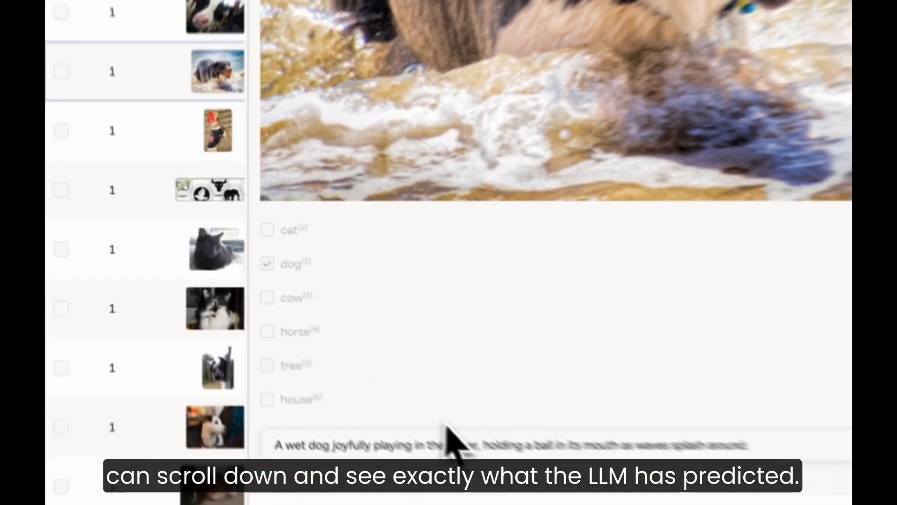